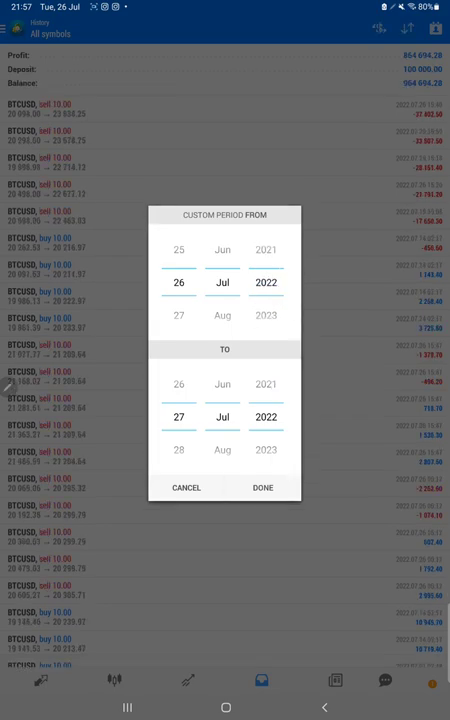
Confirm the custom period and scroll the BTCUSD deal list showing 864,694.28 profit
{"action": "left_click", "coordinate": [262, 488]}
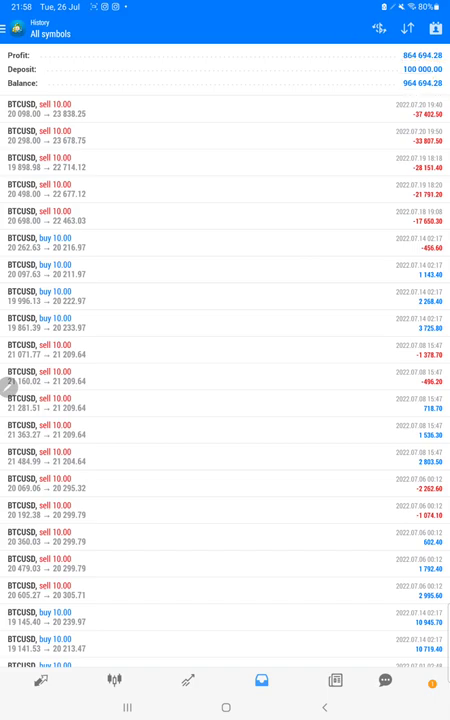
{"action": "scroll", "scroll_direction": "down", "scroll_amount": 3}
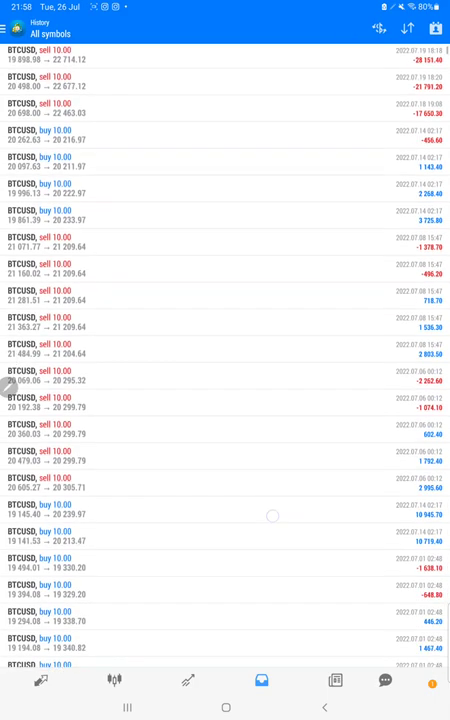
{"action": "scroll", "scroll_direction": "down", "scroll_amount": 3}
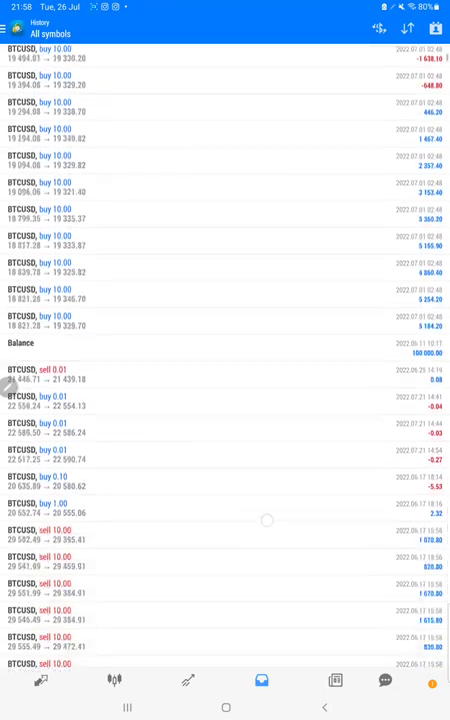
{"action": "scroll", "scroll_direction": "up", "scroll_amount": 3}
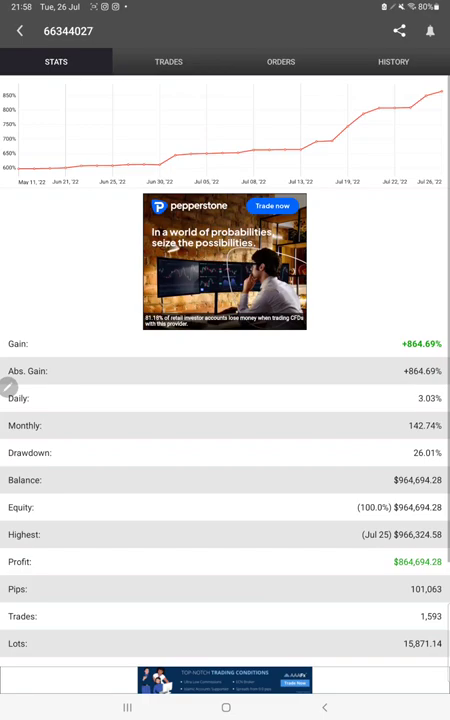
Scroll Myfxbook stats, then view open trades, pending orders and closed BTCUSD 10-lot history
{"action": "scroll", "scroll_direction": "down", "scroll_amount": 3}
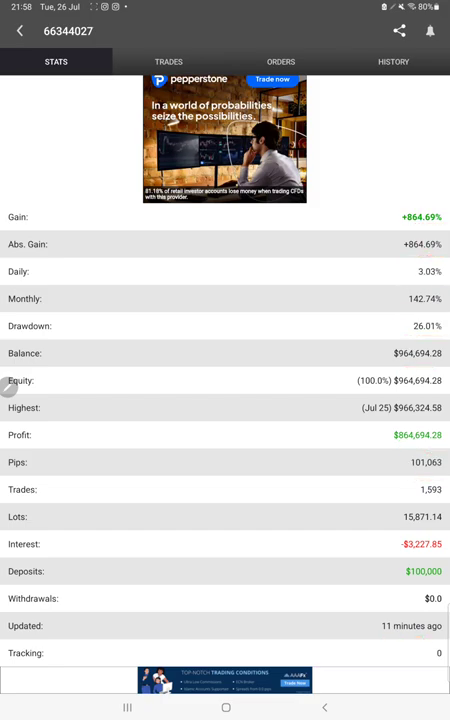
{"action": "left_click", "coordinate": [168, 61]}
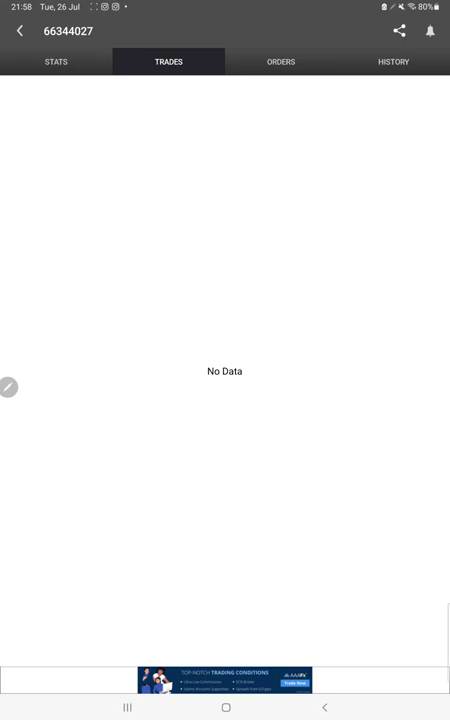
{"action": "left_click", "coordinate": [280, 61]}
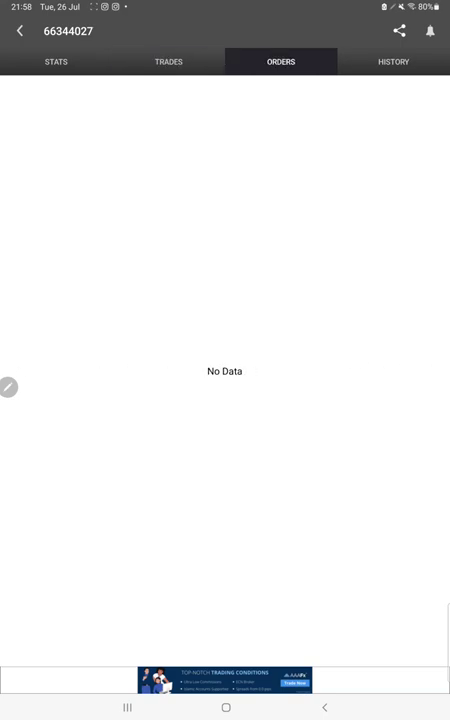
{"action": "left_click", "coordinate": [392, 61]}
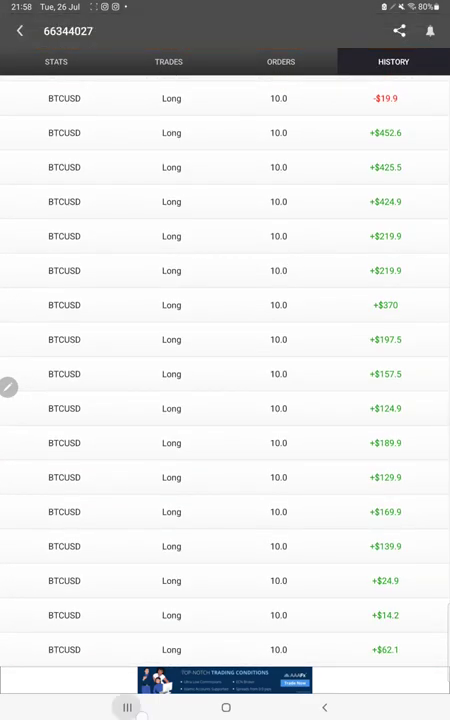
Switch back to the Google Drive PDF statement from recent apps
{"action": "left_click", "coordinate": [127, 708]}
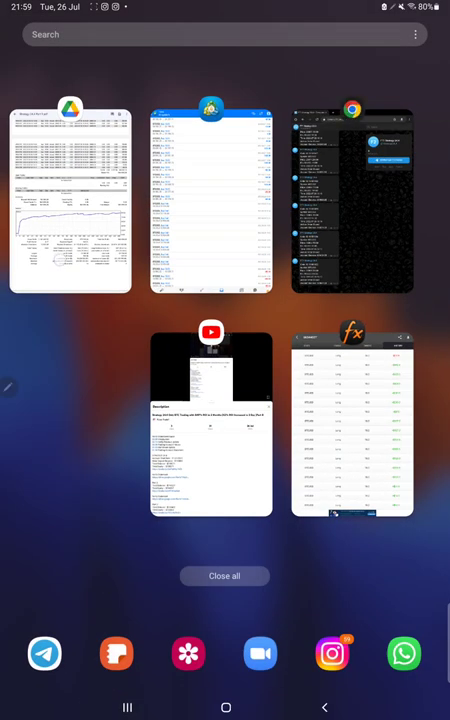
{"action": "left_click", "coordinate": [70, 200]}
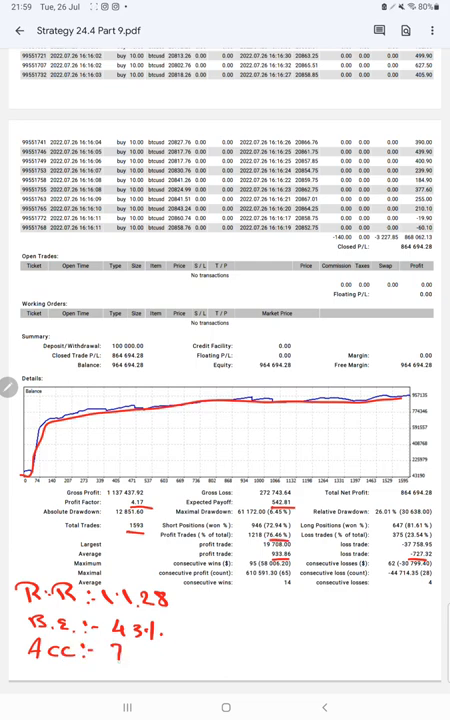
Handwrite the 76% accuracy note below the 1:1.28 R:R and 43% B.E. notes
{"action": "type", "text": "61"}
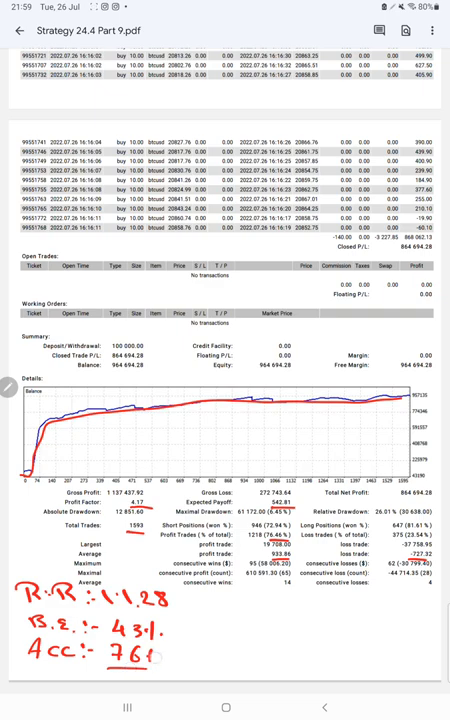